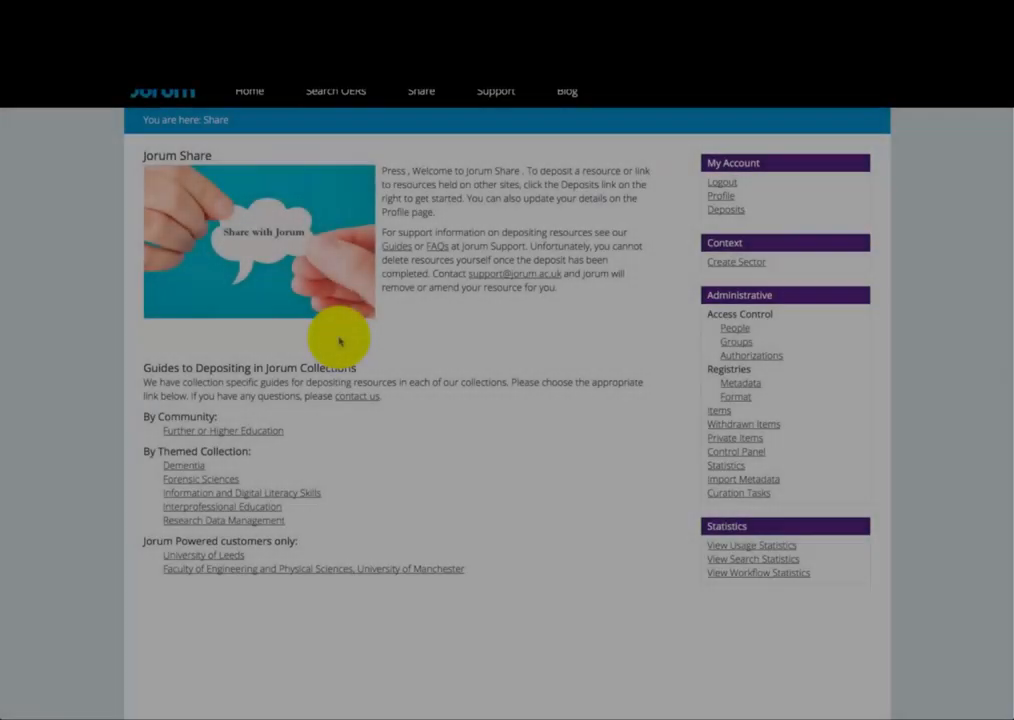
mouse_move(392, 328)
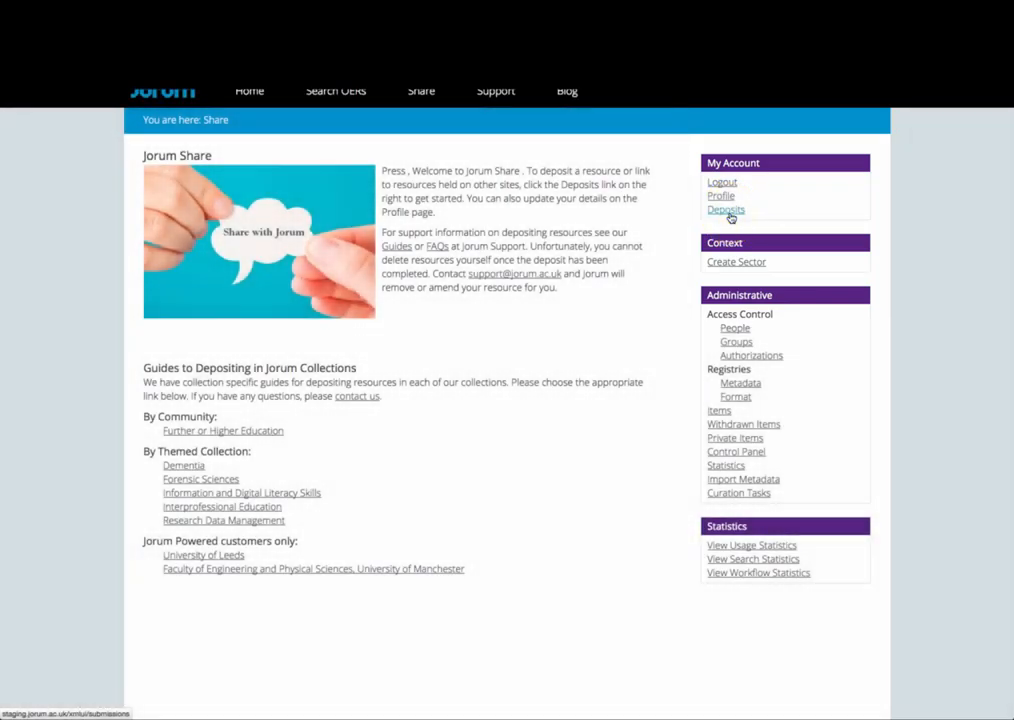
Show the Deposits page and browse the completed deposits dated July 2014
click(726, 210)
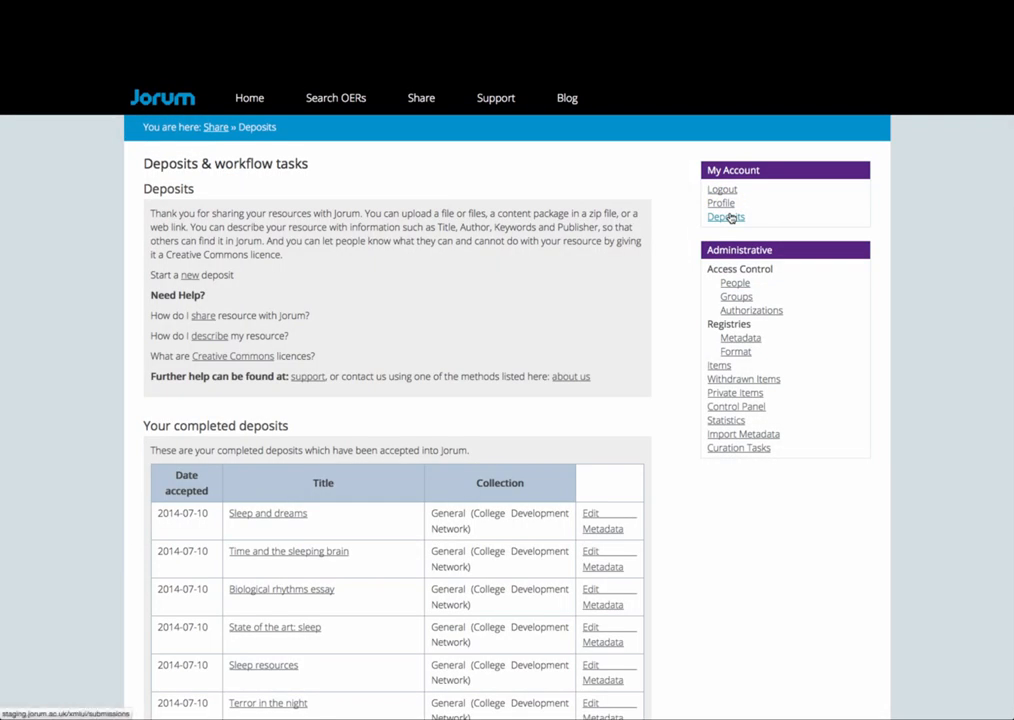
scroll(down, 3)
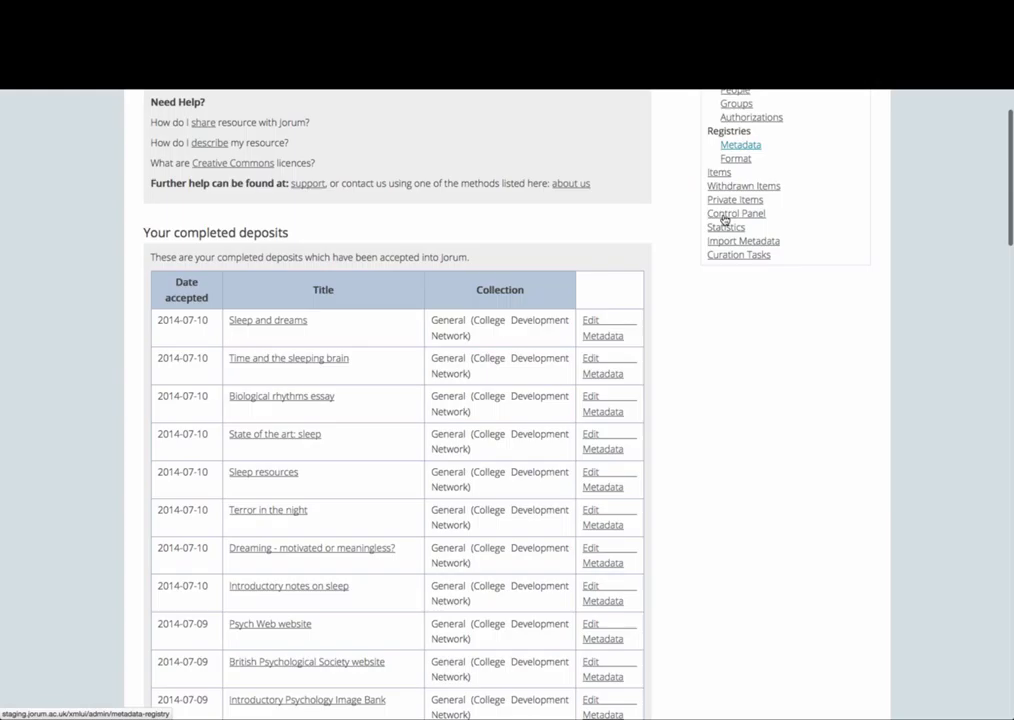
scroll(down, 3)
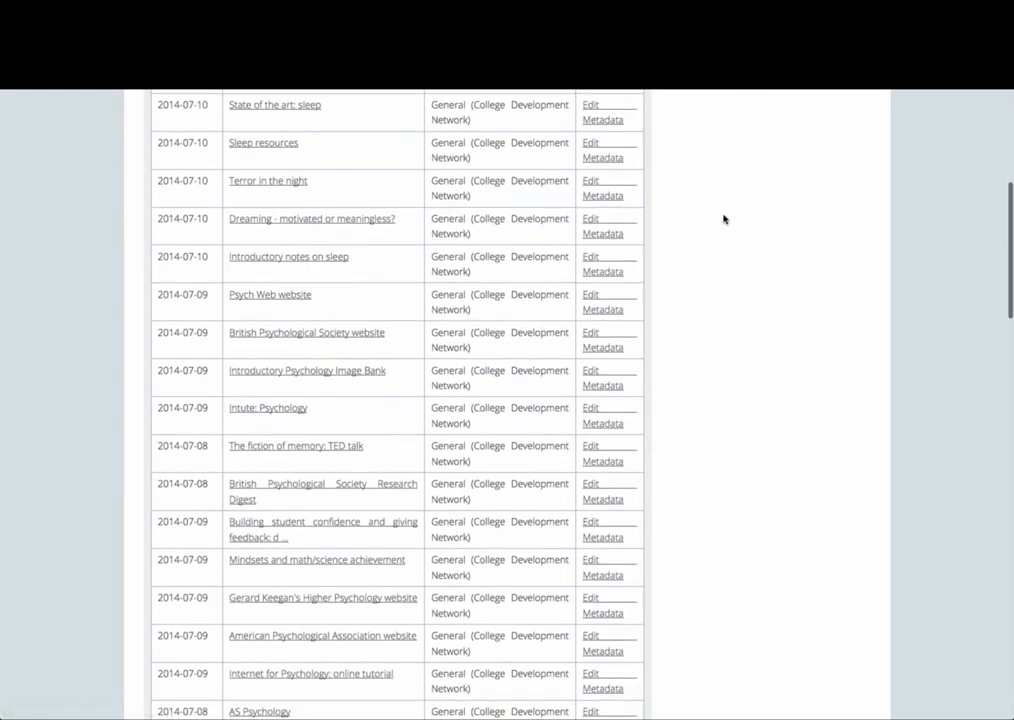
click(590, 258)
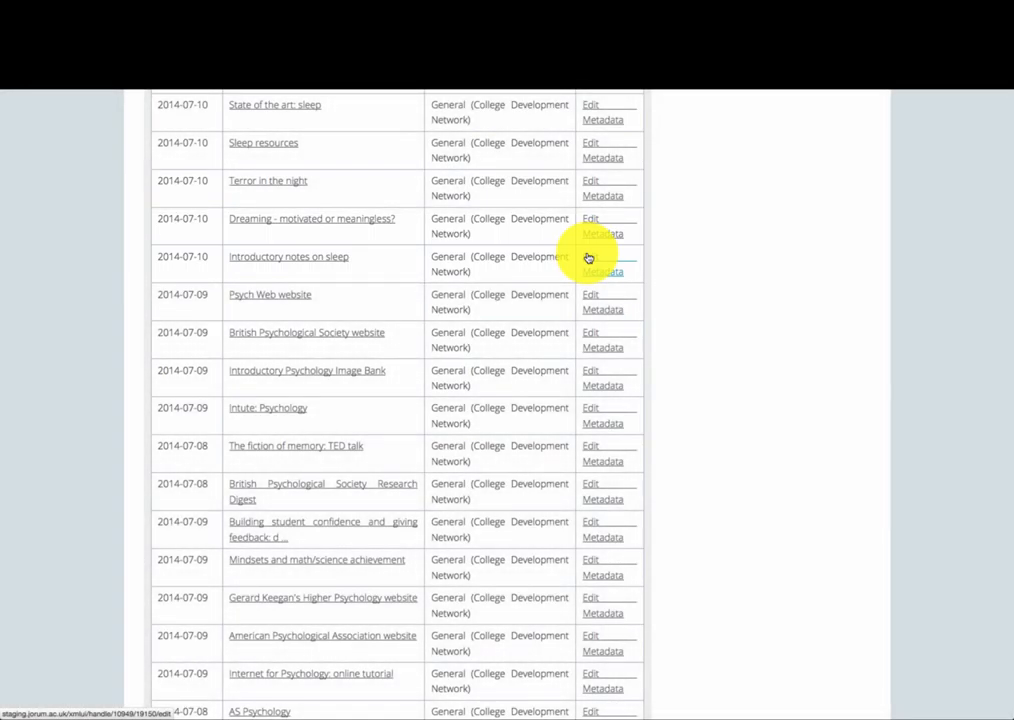
Bring up Edit Metadata for the 'OER Remix Creative Commons License Quiz' and review its keywords
click(590, 256)
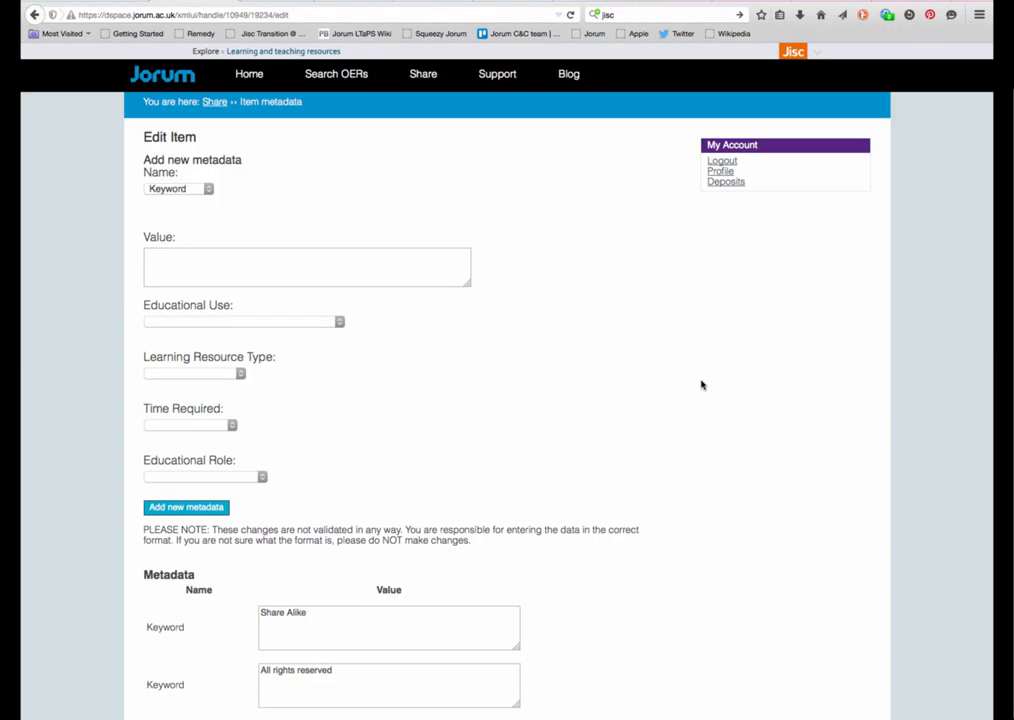
scroll(down, 3)
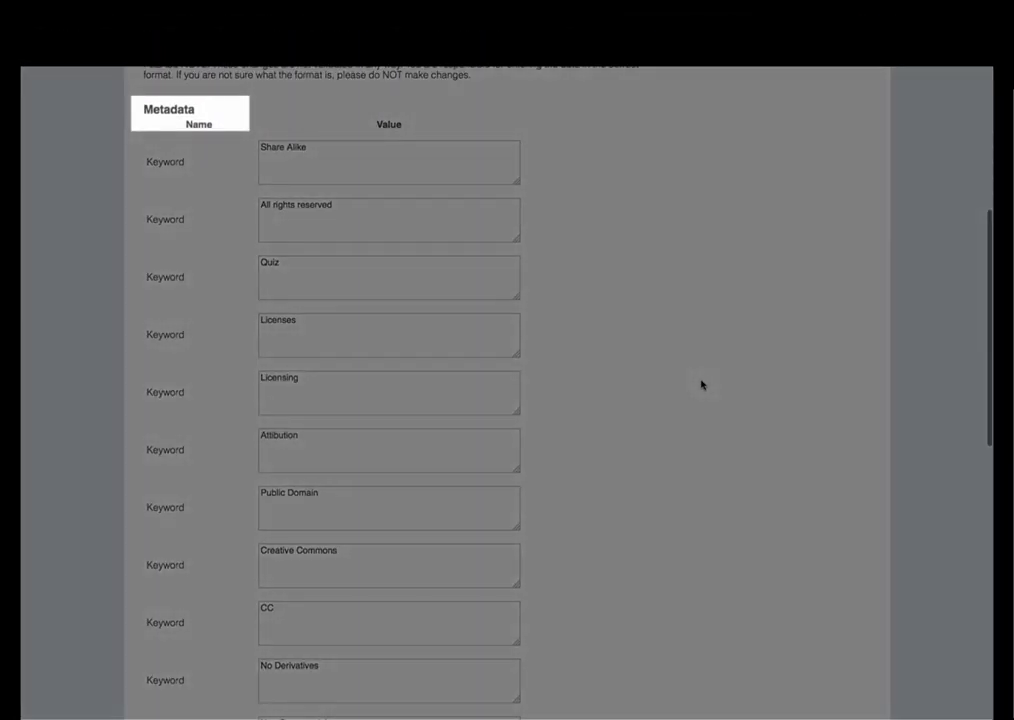
scroll(down, 3)
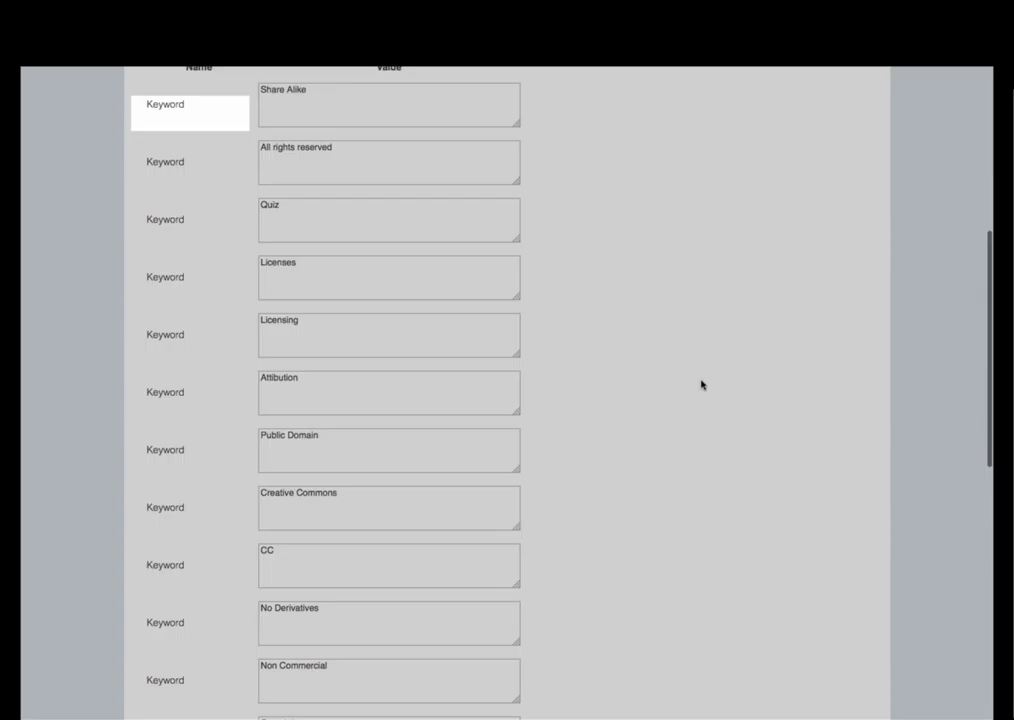
scroll(down, 3)
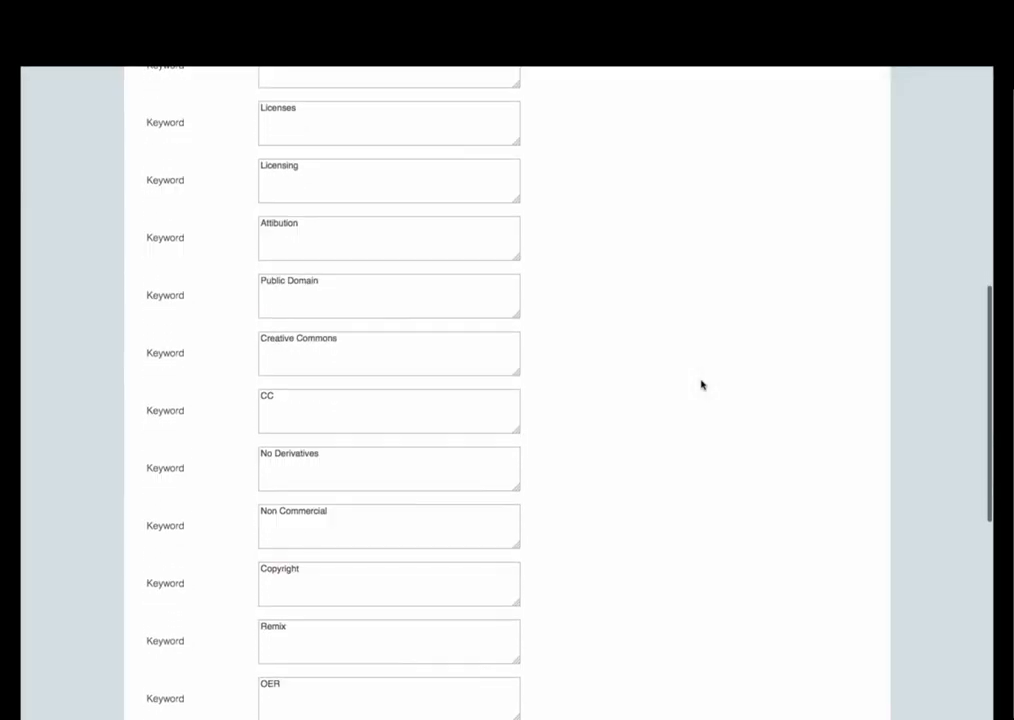
scroll(down, 3)
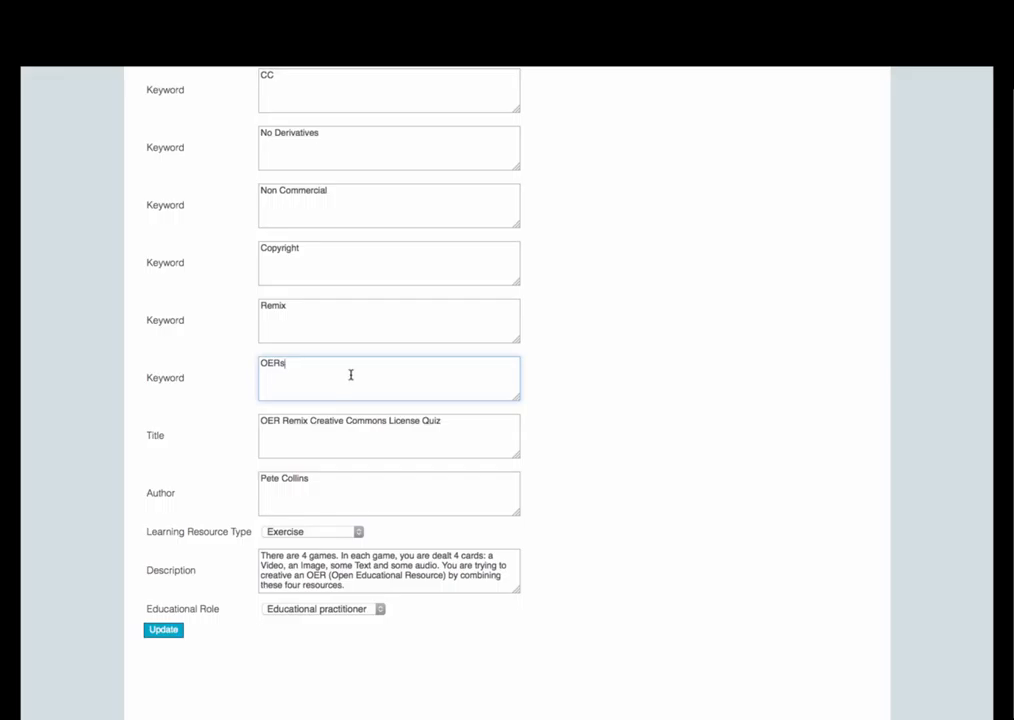
mouse_move(310, 572)
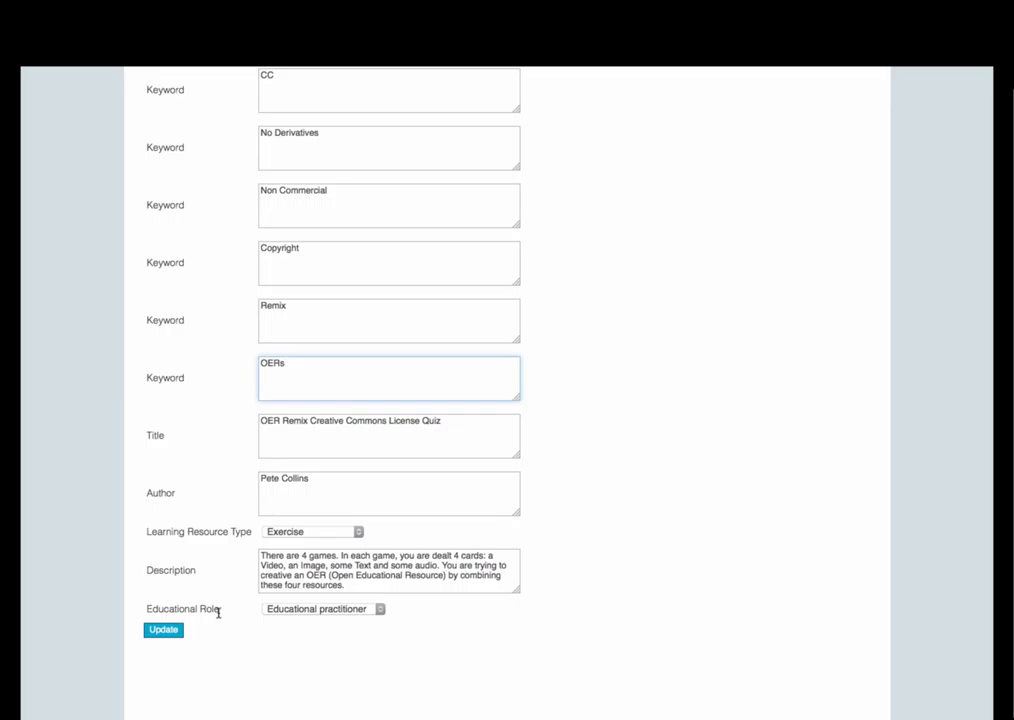
Change the last keyword to 'OERs' and keep Educational practitioner as the Educational Role
click(312, 532)
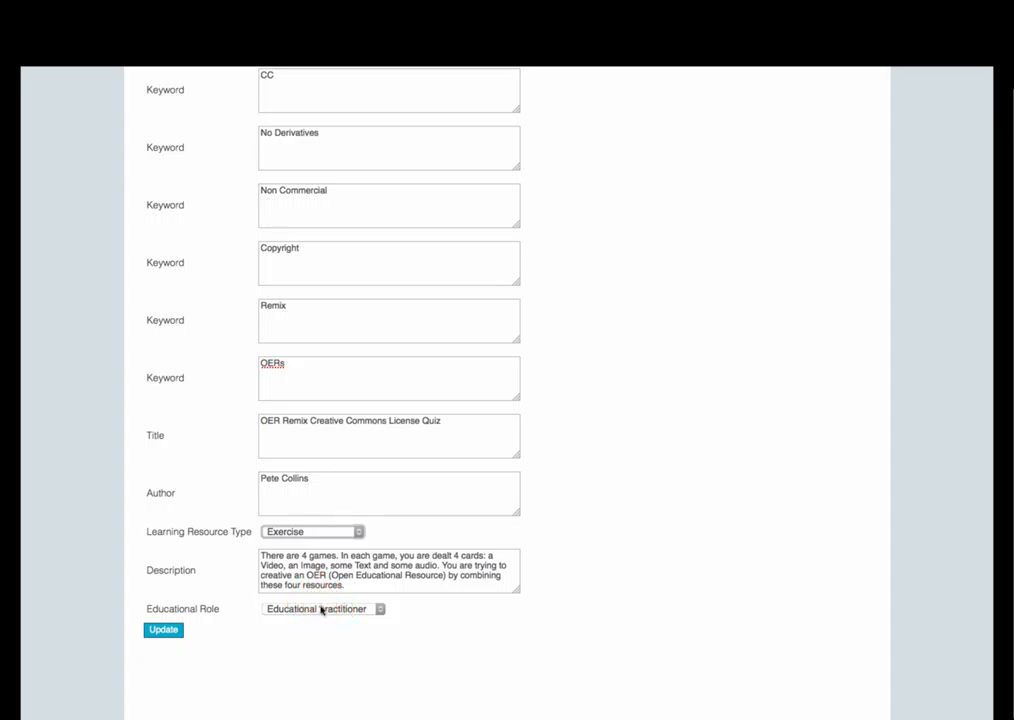
click(320, 608)
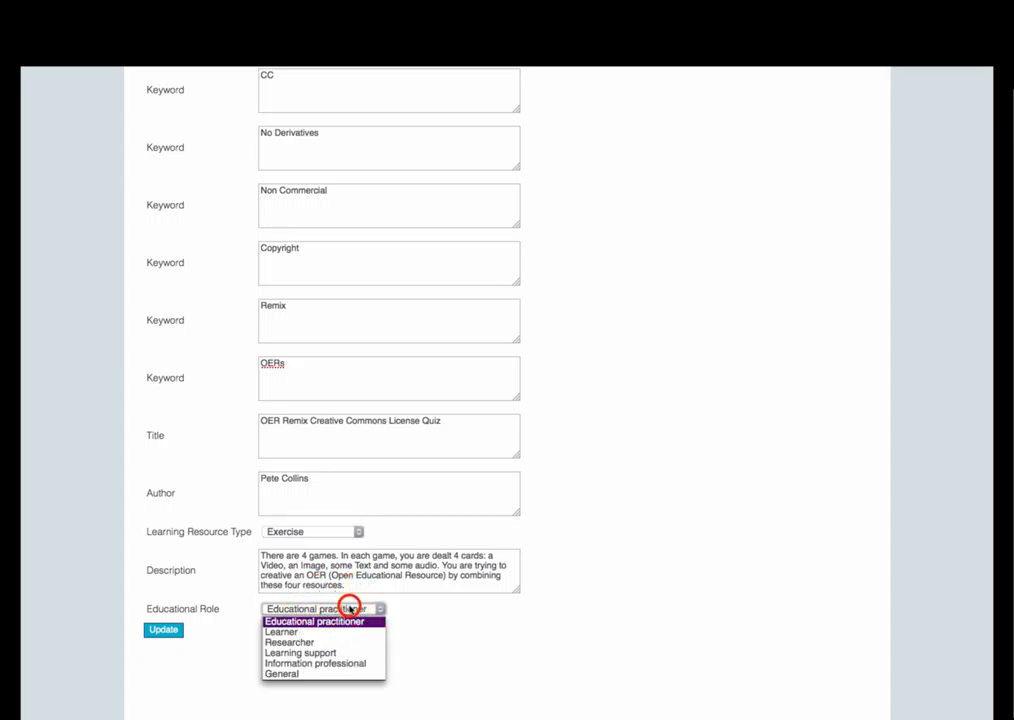
click(322, 620)
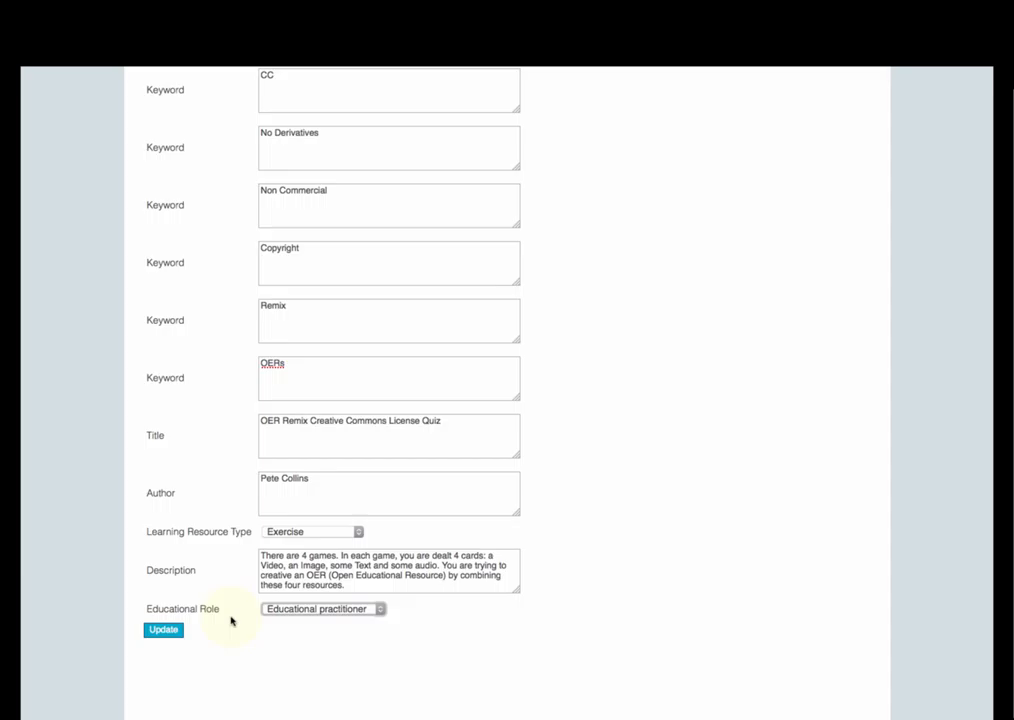